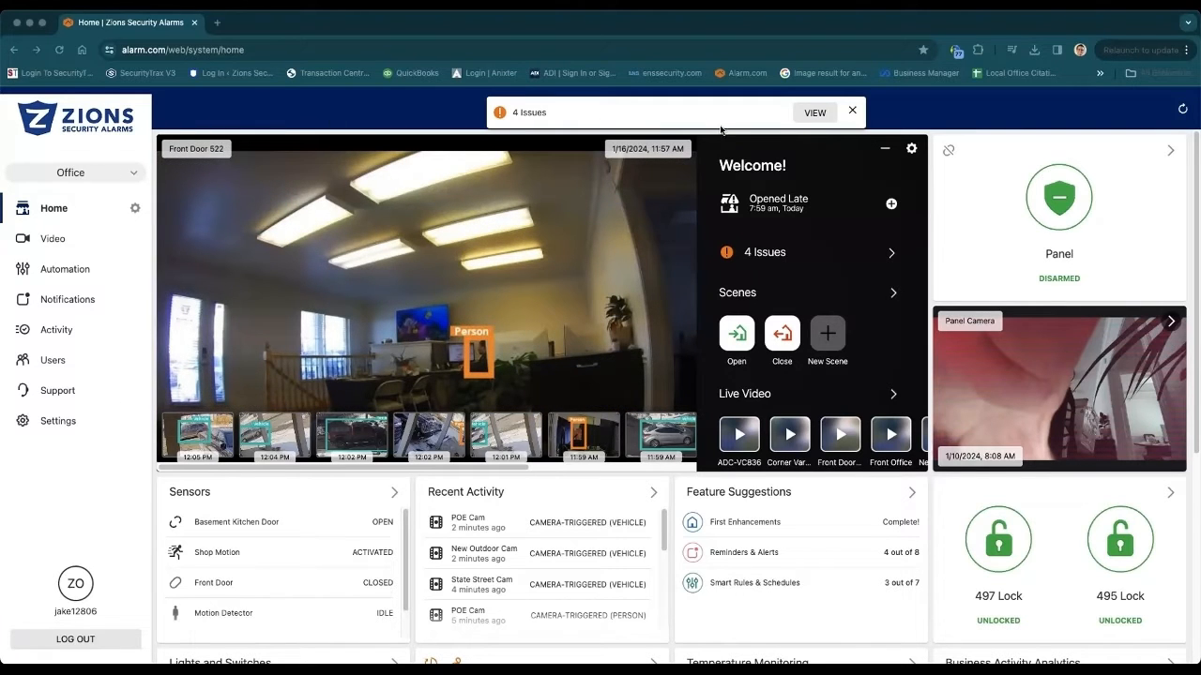
Go from the dashboard to the Users page listing the account's 12 users.
{"action": "left_click", "coordinate": [852, 109]}
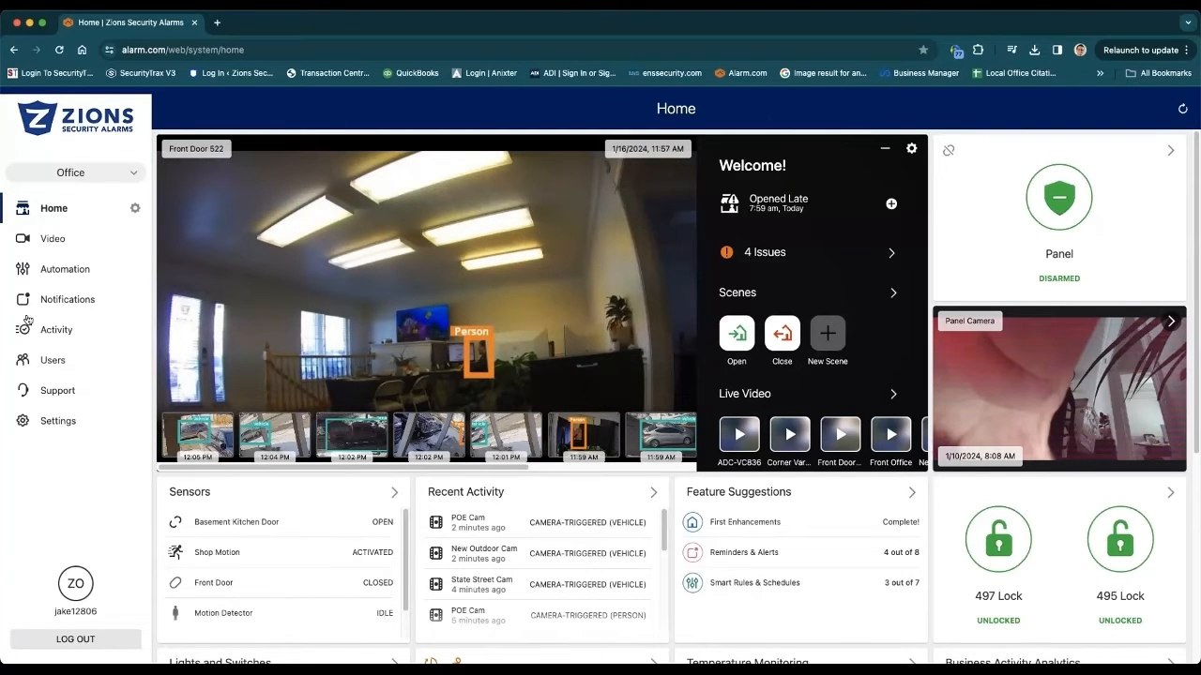
{"action": "left_click", "coordinate": [54, 359]}
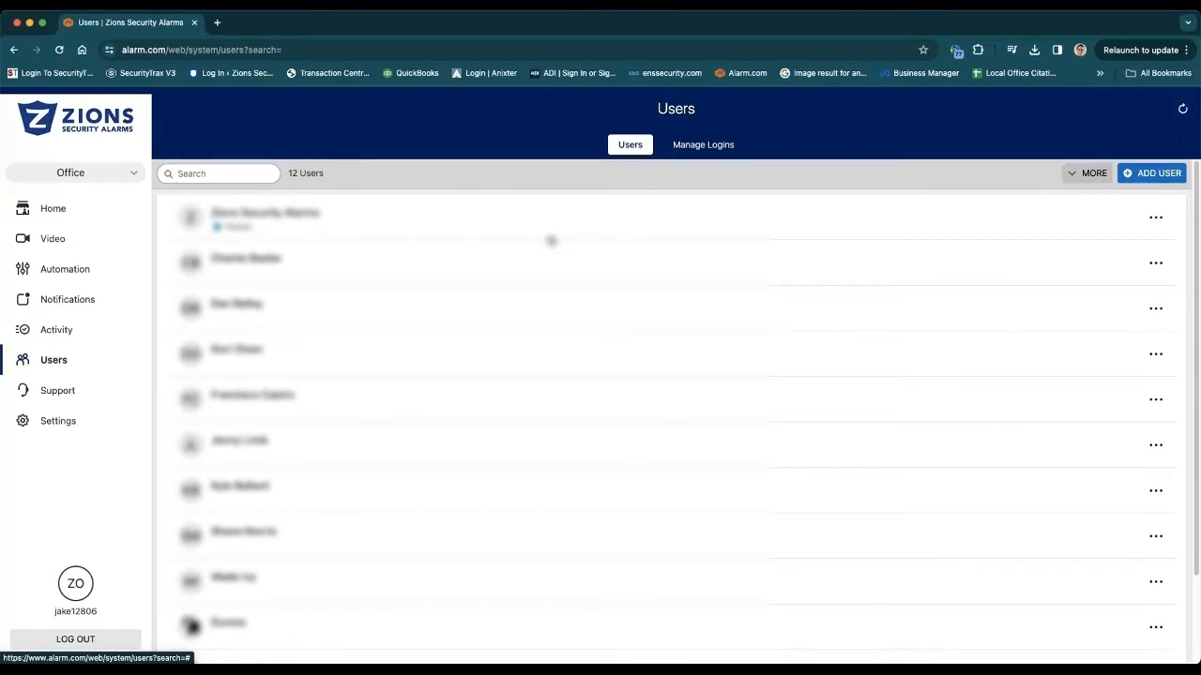
{"action": "left_click", "coordinate": [702, 145]}
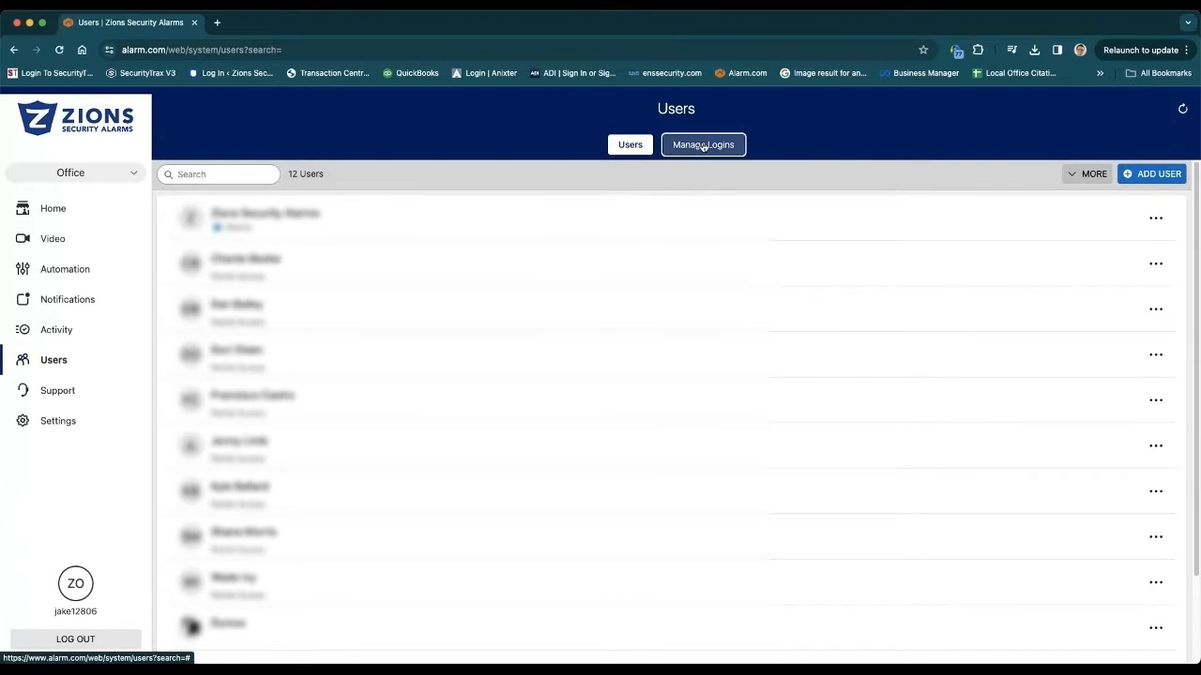
Switch to the Manage Logins tab showing the two existing logins.
{"action": "left_click", "coordinate": [703, 145]}
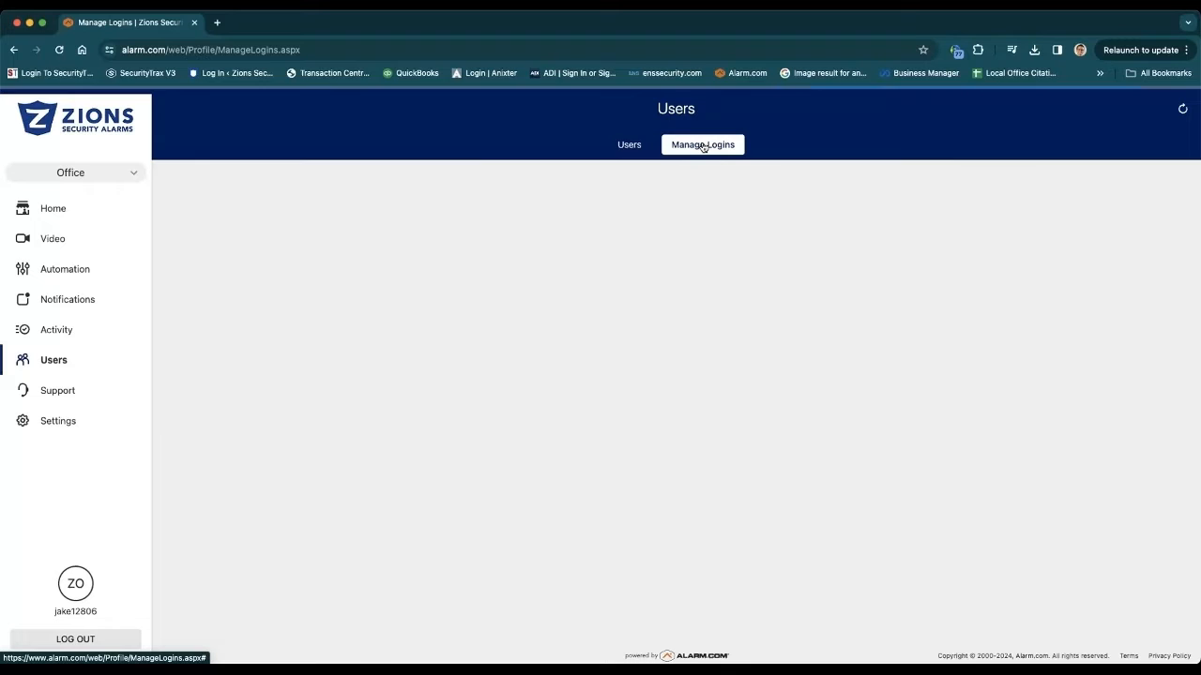
{"action": "left_click", "coordinate": [702, 144]}
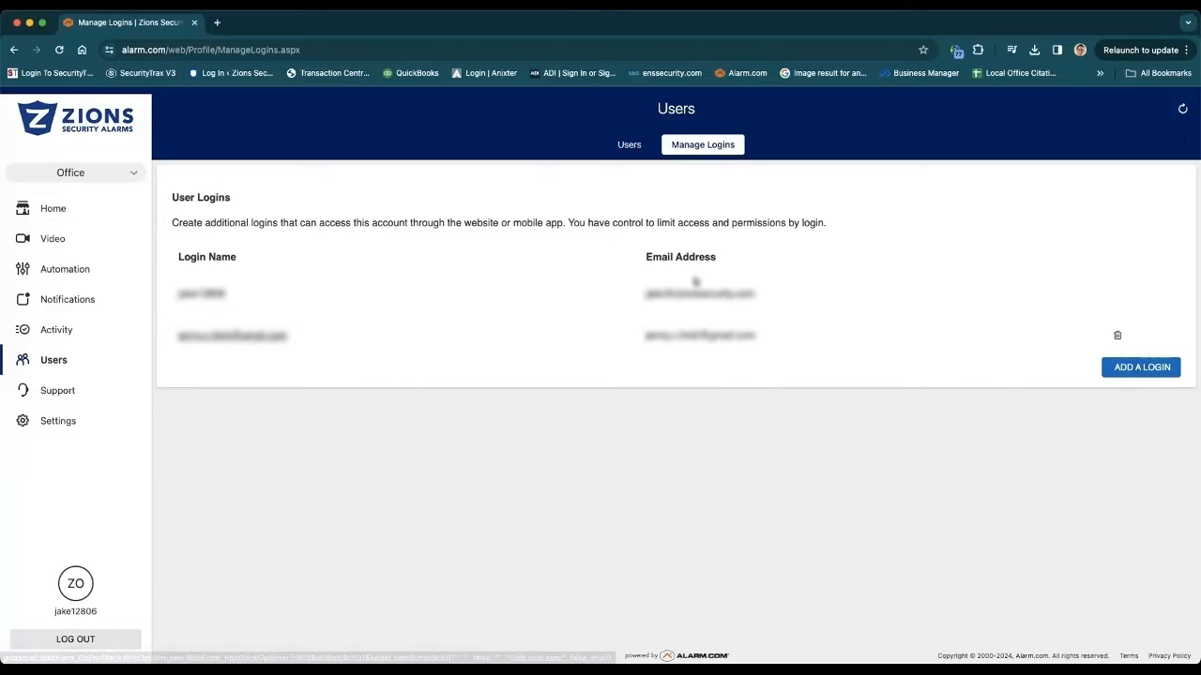
Start a new login with email and login name 'test', which gets rejected.
{"action": "left_click", "coordinate": [1141, 367]}
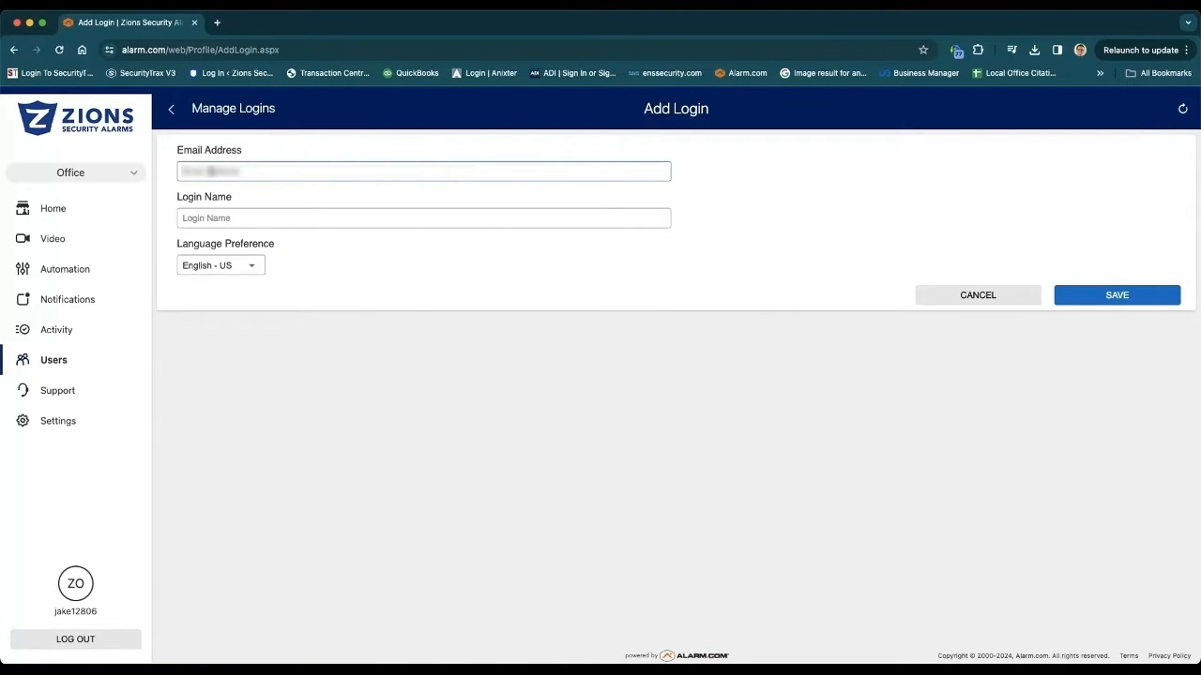
{"action": "type", "text": "test@gmail.com"}
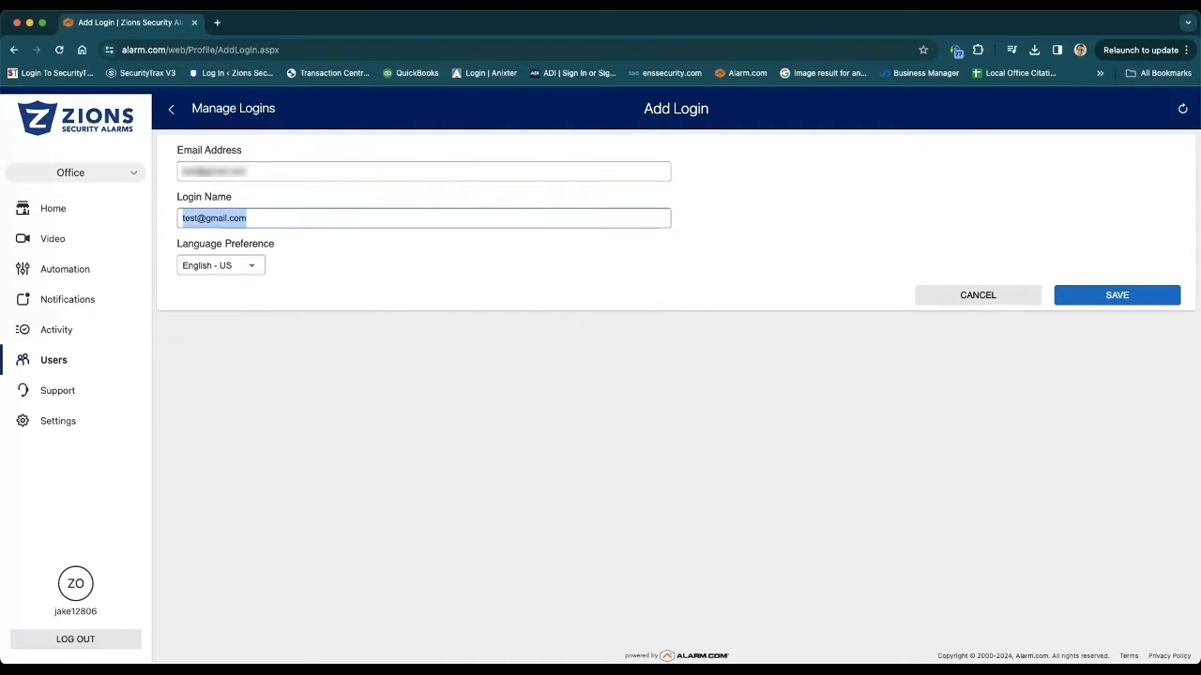
{"action": "type", "text": "test"}
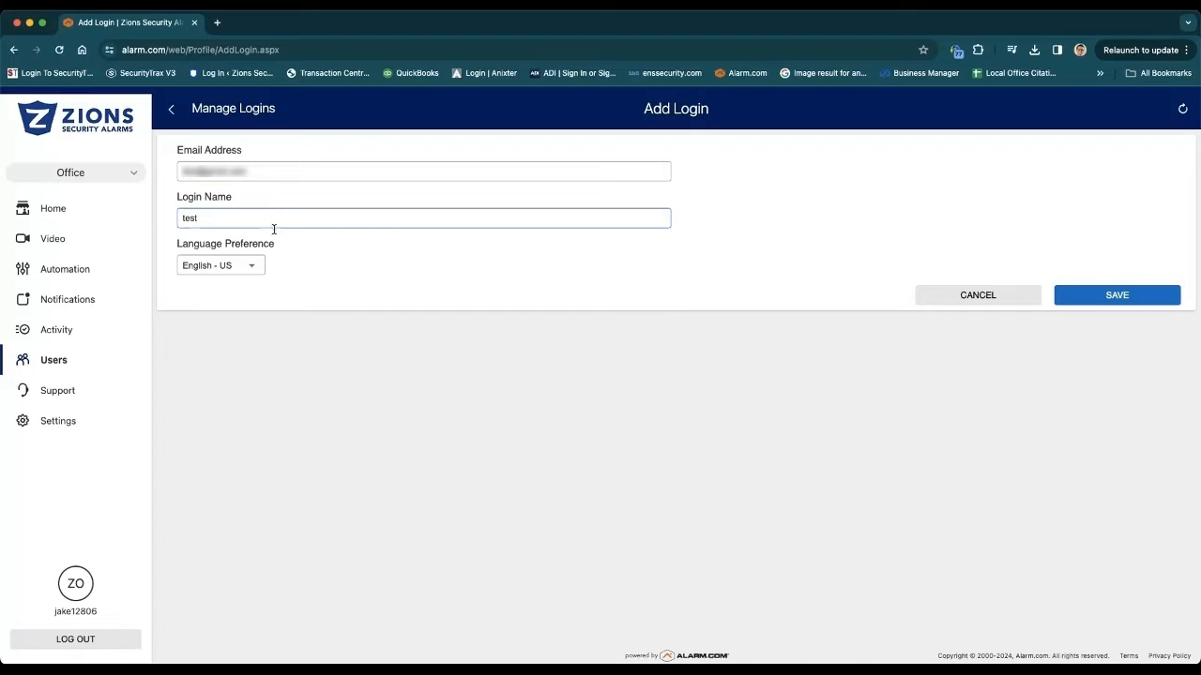
{"action": "left_click", "coordinate": [1116, 294]}
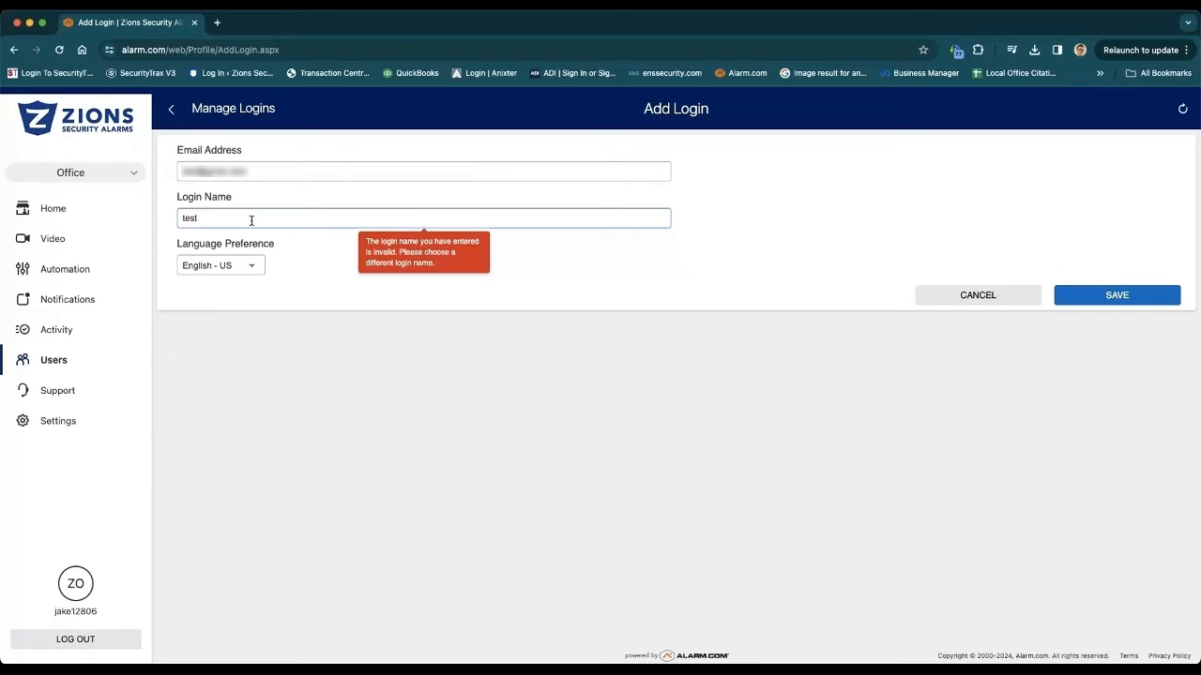
{"action": "type", "text": "@"}
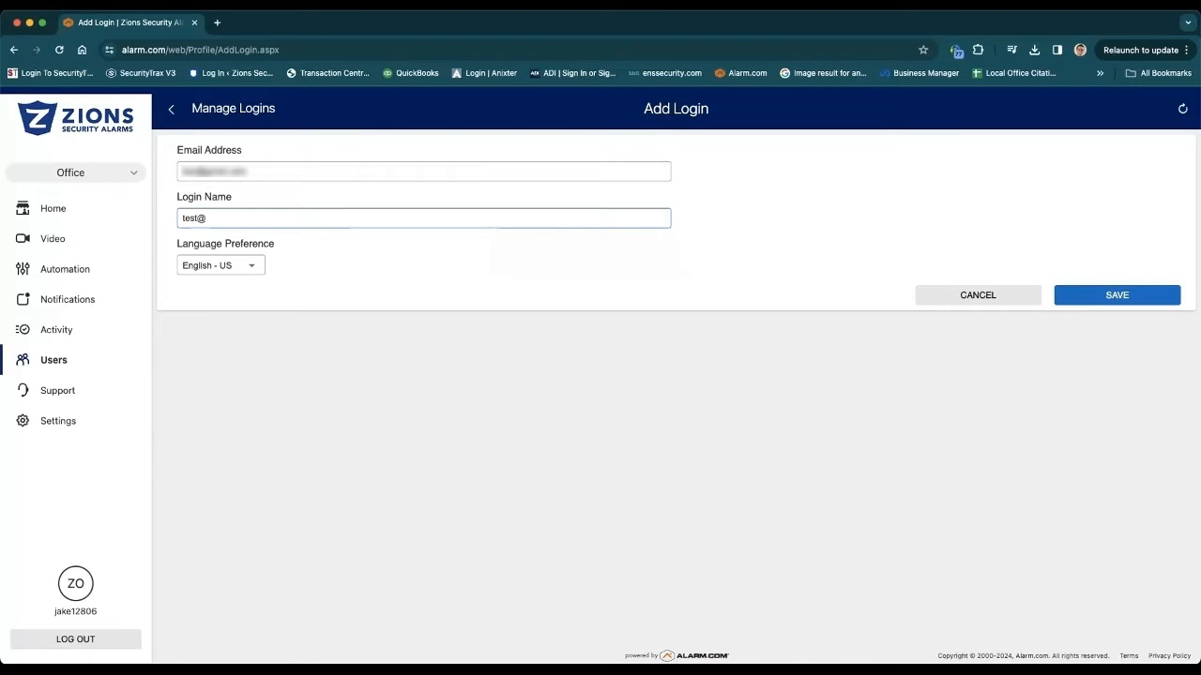
{"action": "type", "text": "zionssecurity.com"}
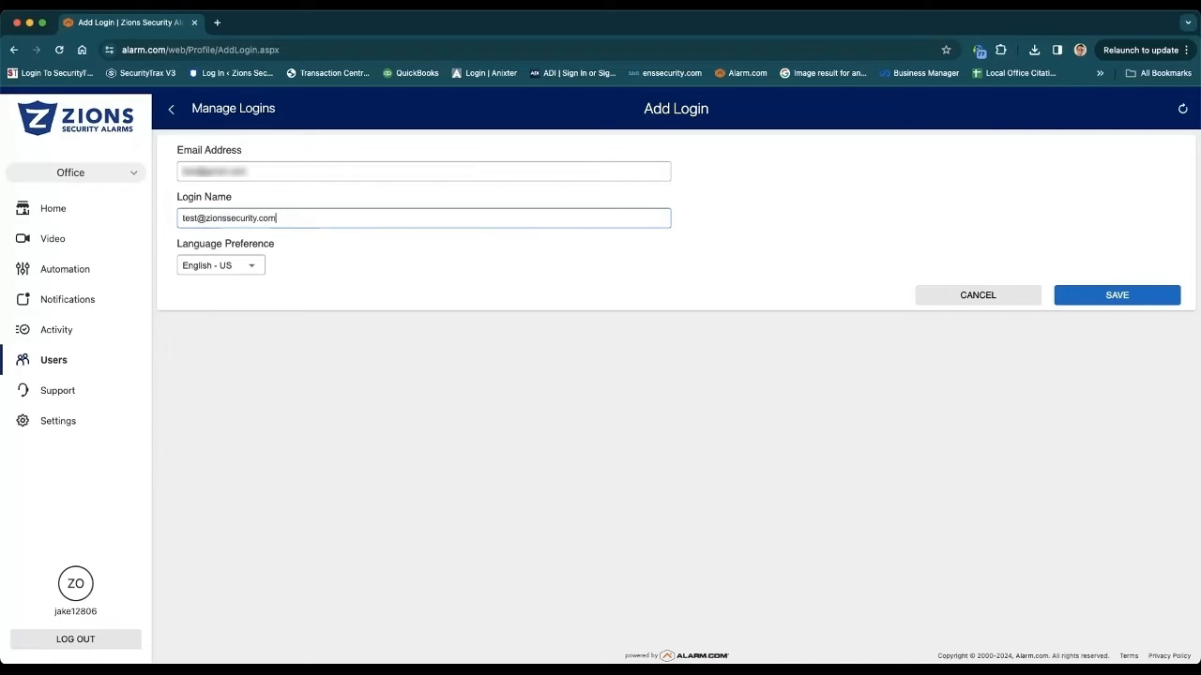
{"action": "left_click", "coordinate": [1116, 295]}
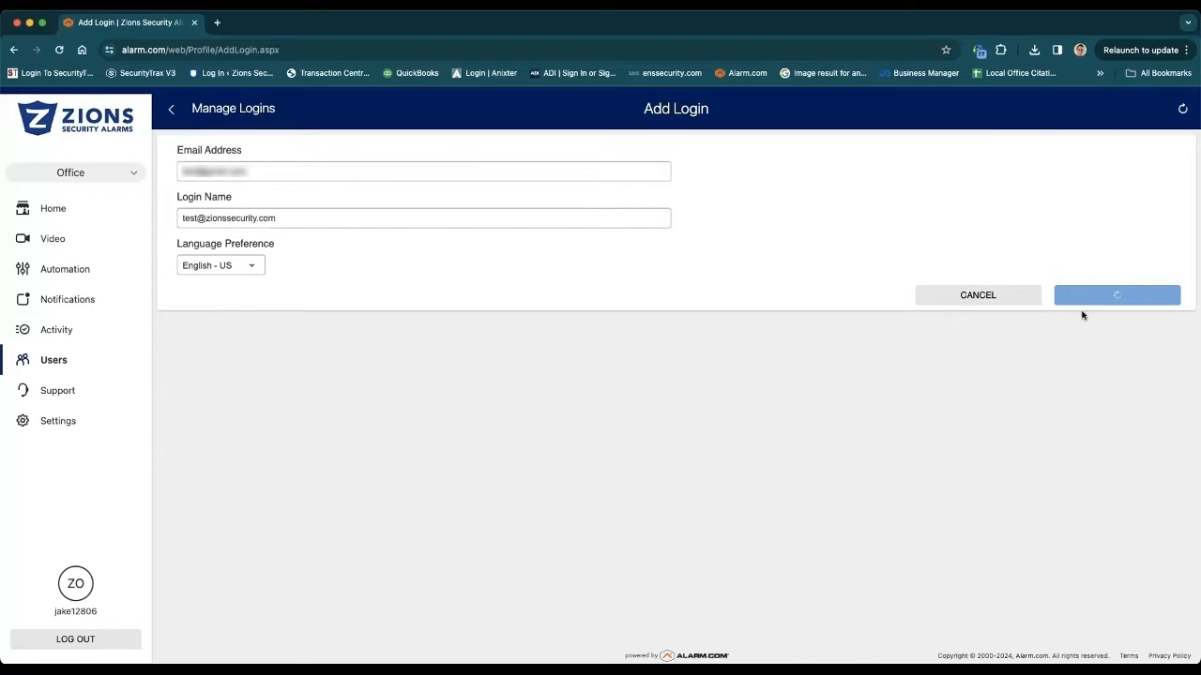
Dismiss the email-sent notice and open the new login's Custom permissions page.
{"action": "left_click", "coordinate": [1116, 294]}
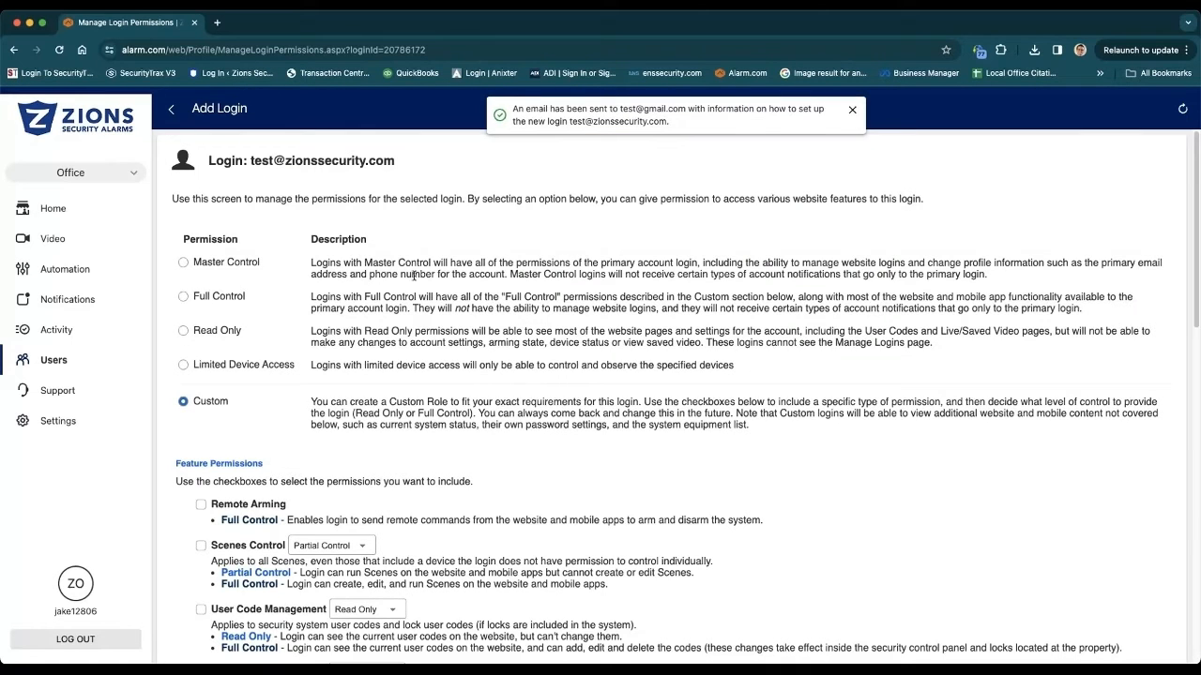
{"action": "mouse_move", "coordinate": [698, 131]}
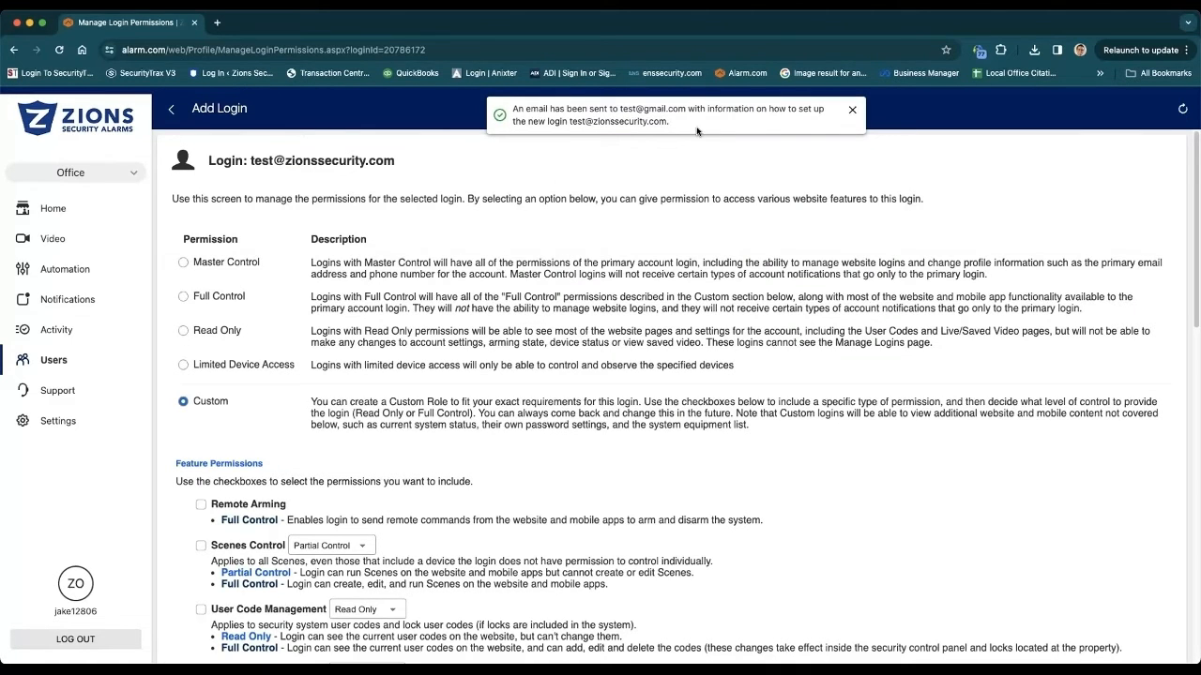
{"action": "left_click", "coordinate": [852, 109]}
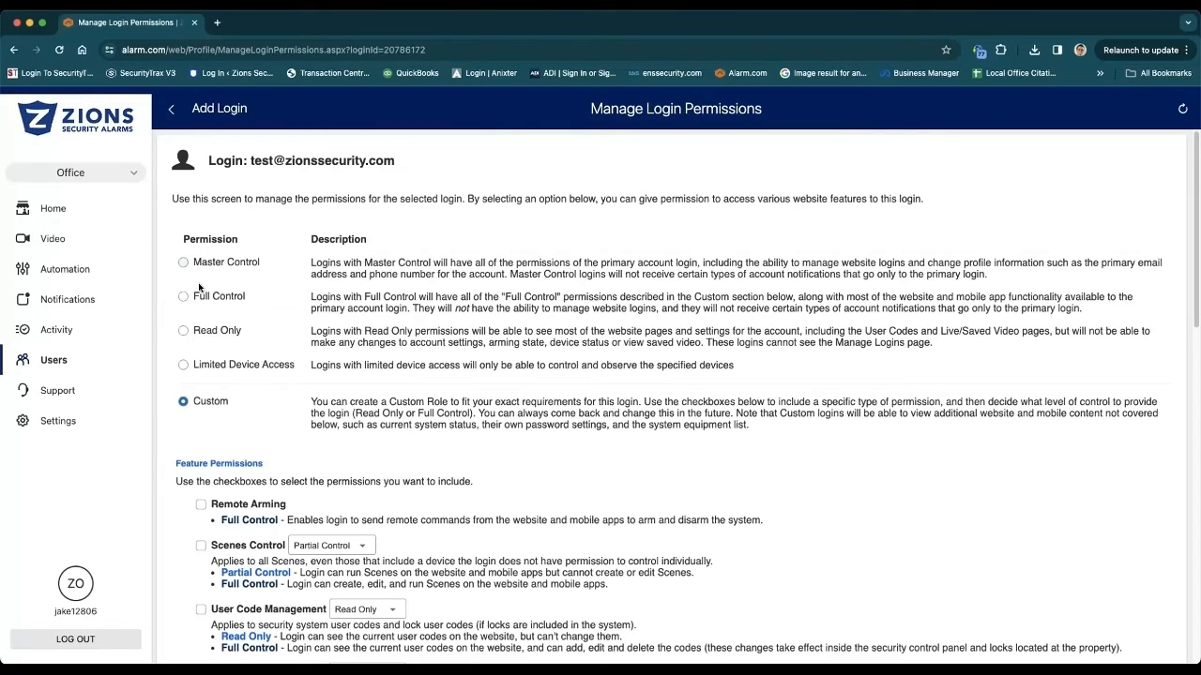
{"action": "left_click", "coordinate": [182, 295]}
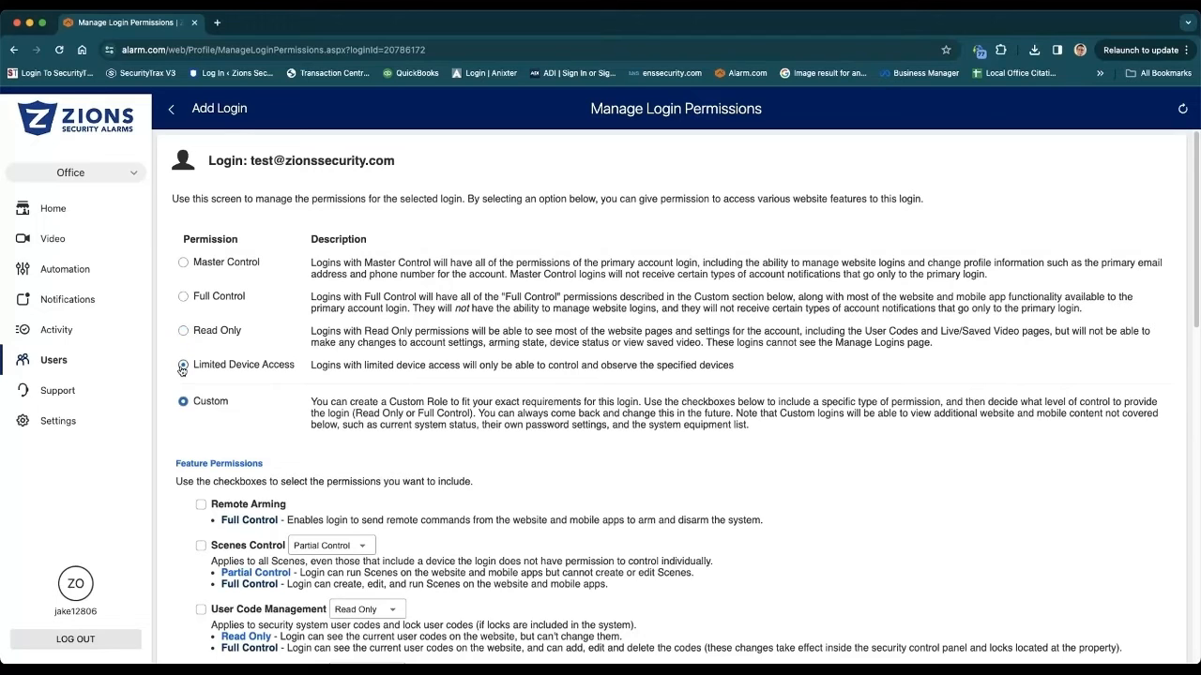
Switch the login's permissions from Limited Device Access to Full Control and save.
{"action": "left_click", "coordinate": [183, 365]}
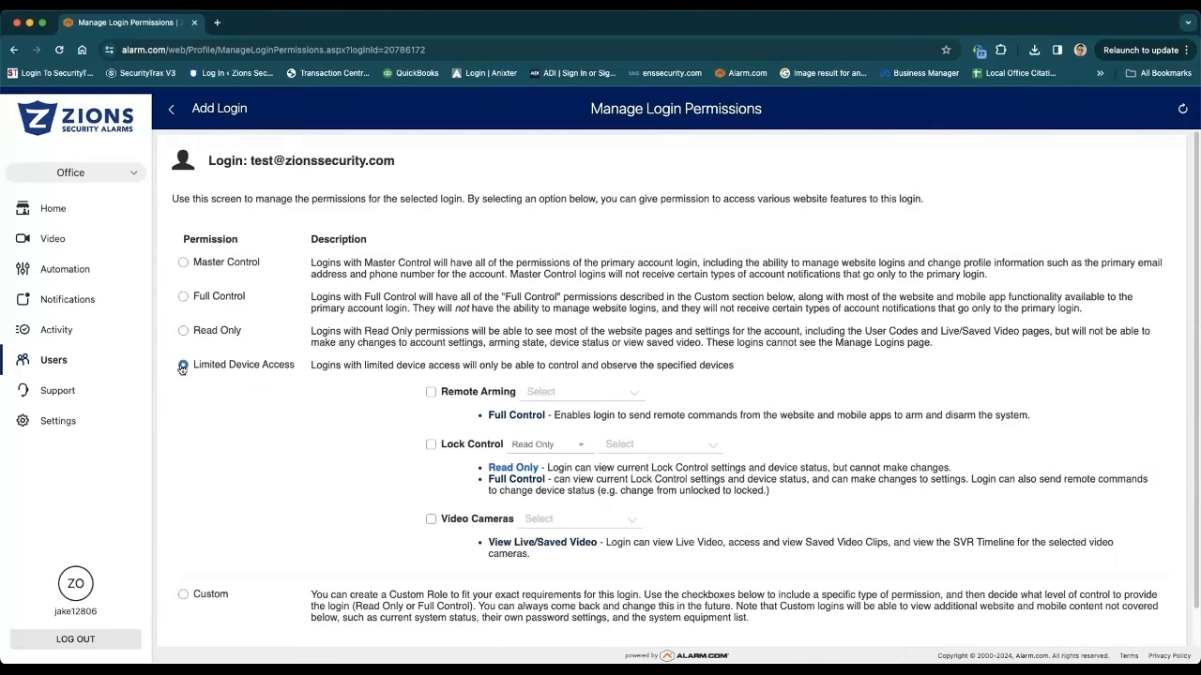
{"action": "left_click", "coordinate": [183, 365]}
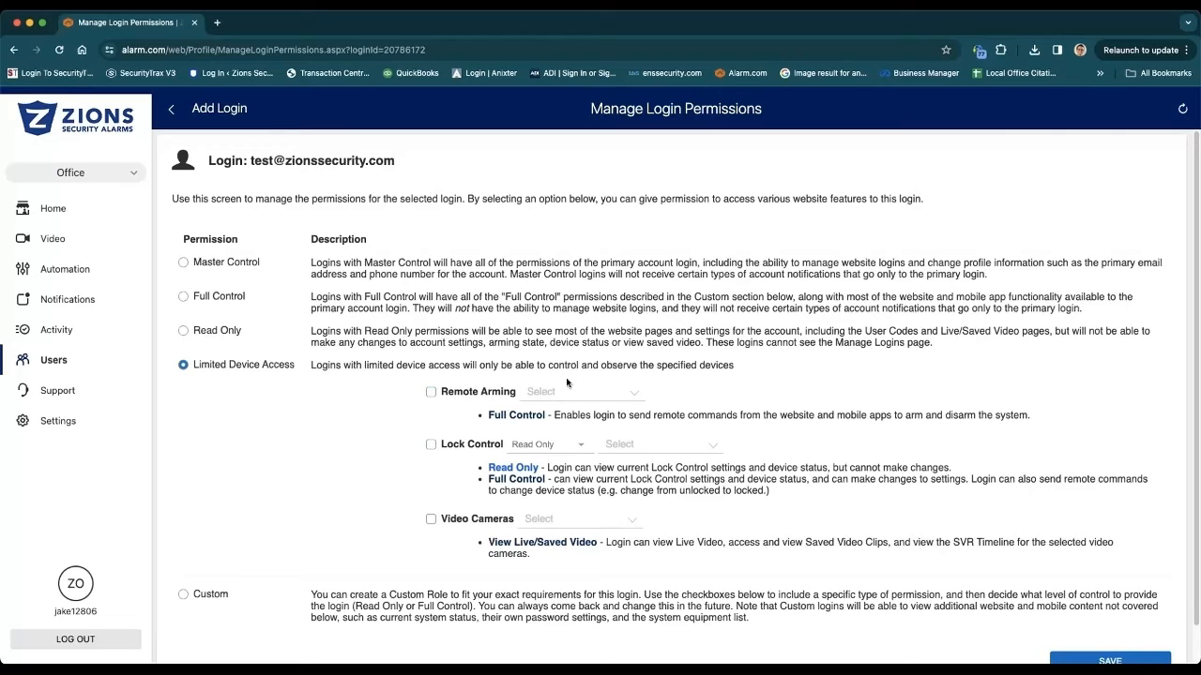
{"action": "left_click", "coordinate": [183, 296]}
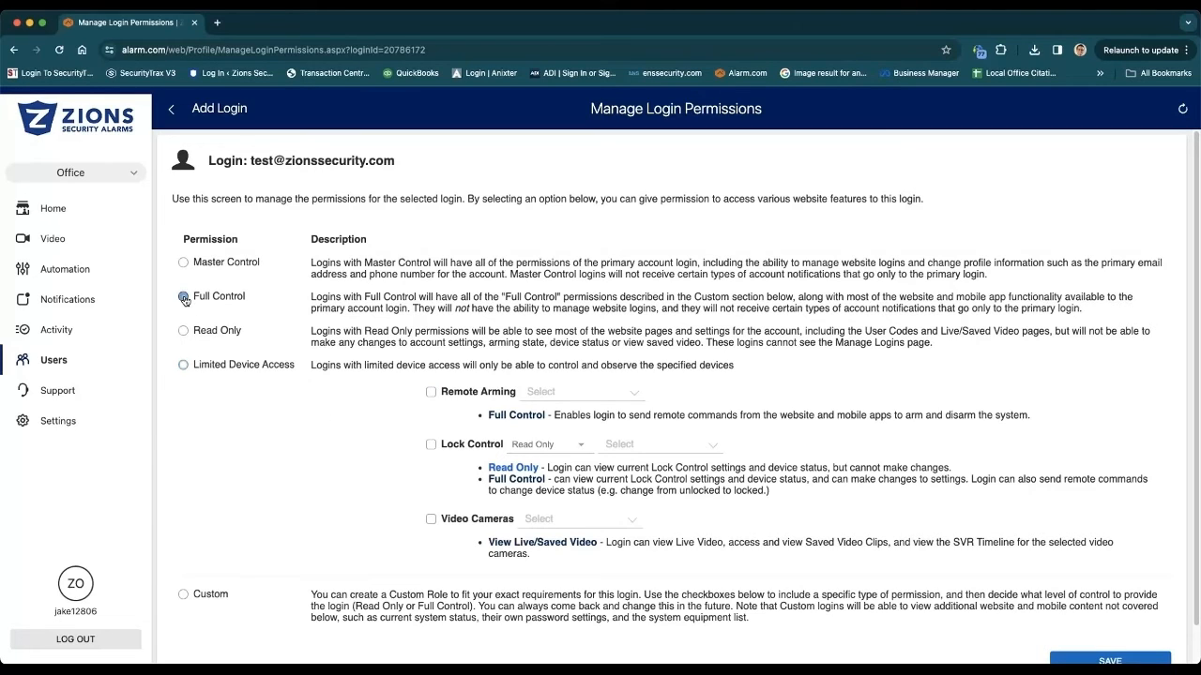
{"action": "left_click", "coordinate": [184, 296]}
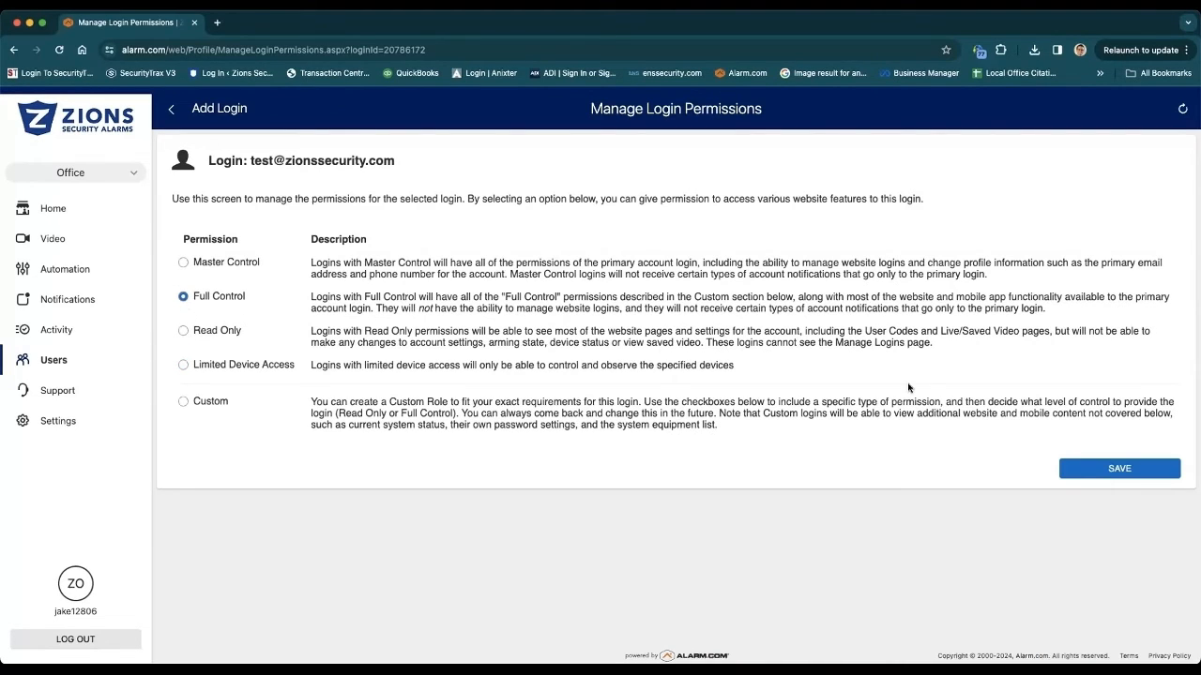
{"action": "left_click", "coordinate": [1118, 468]}
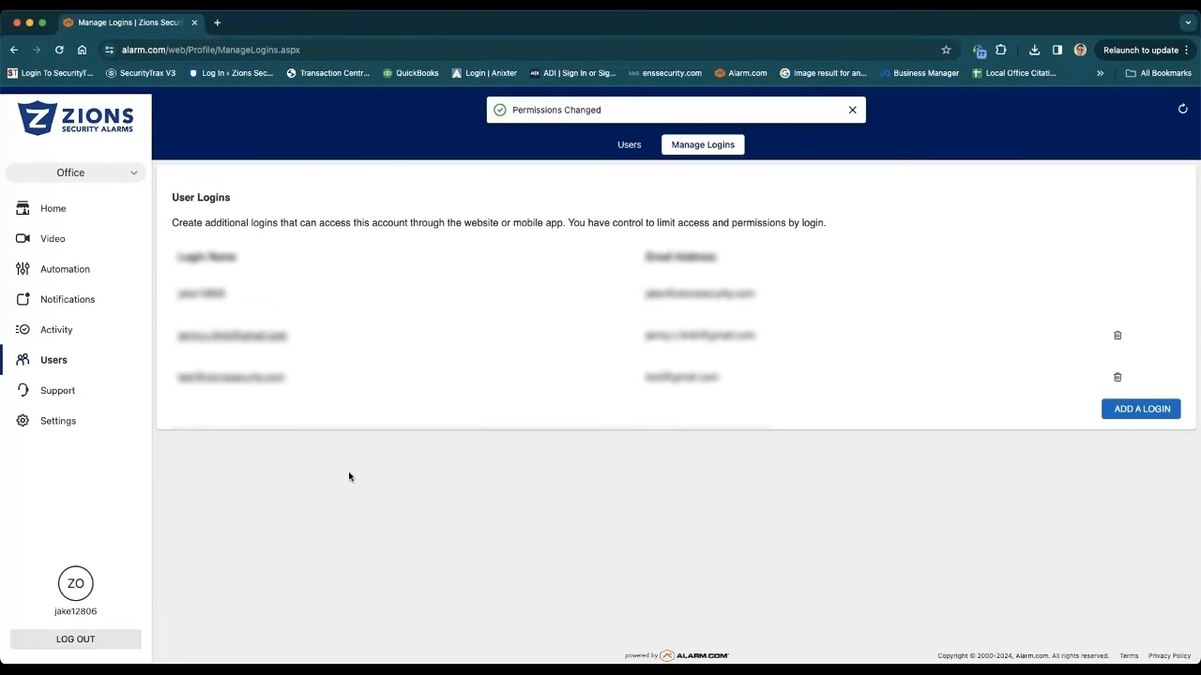
{"action": "mouse_move", "coordinate": [489, 460]}
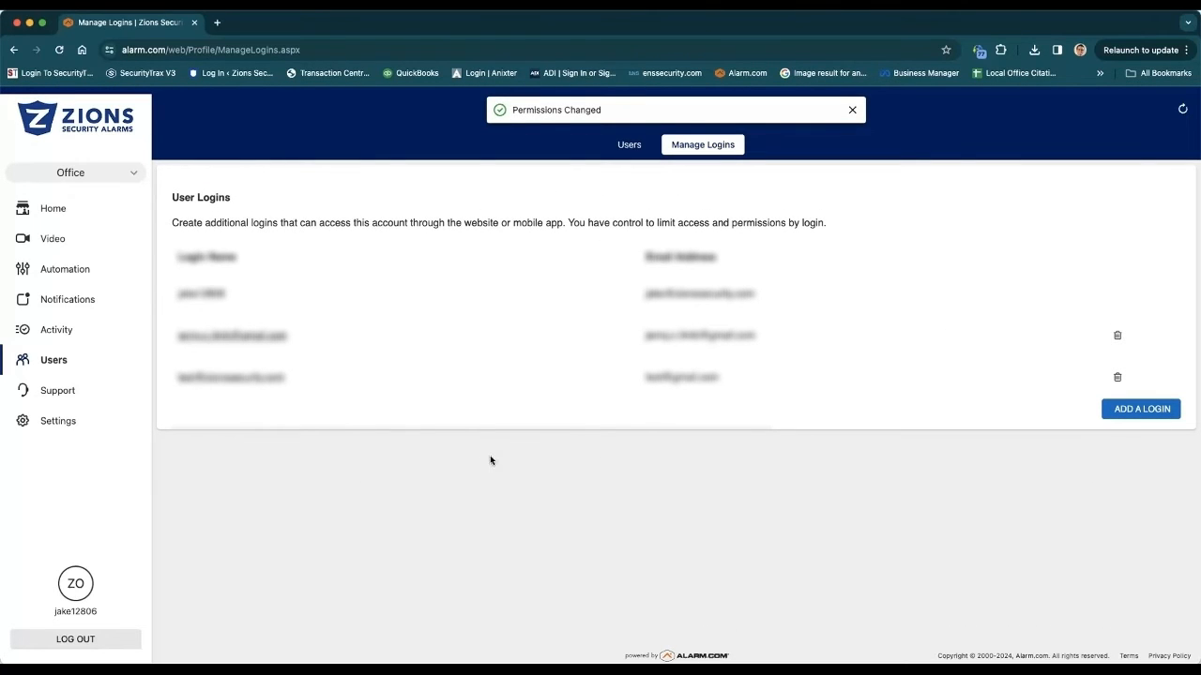
Close the Permissions Changed banner above the three-login list.
{"action": "left_click", "coordinate": [852, 110]}
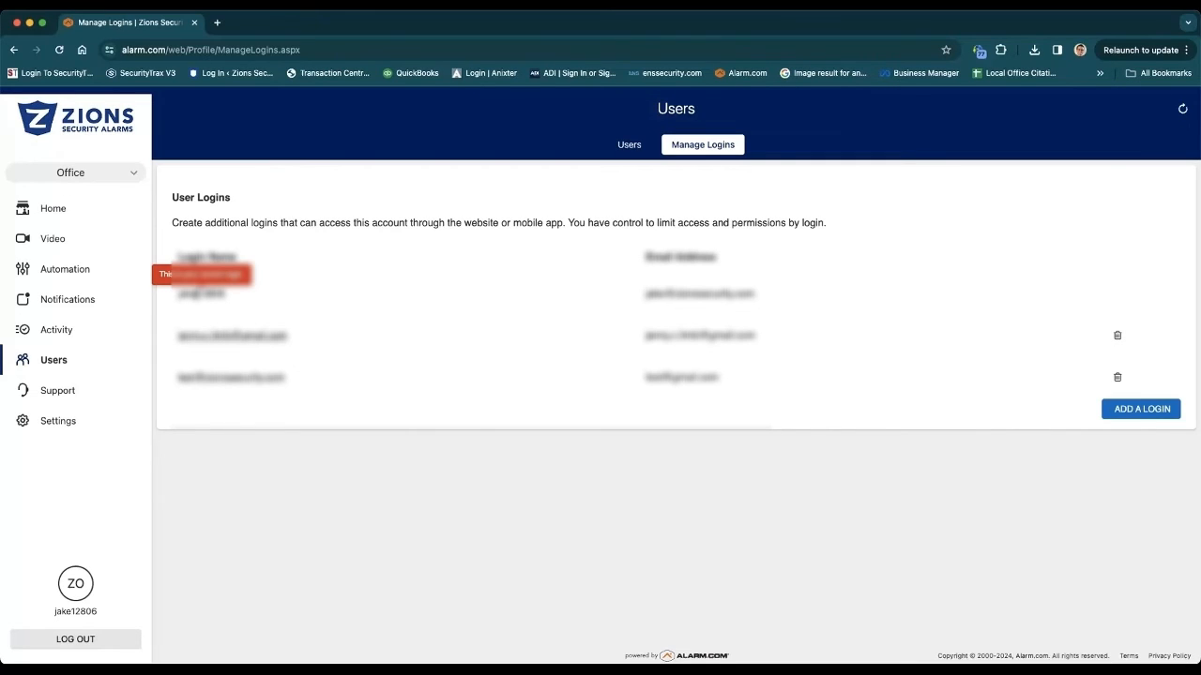
{"action": "mouse_move", "coordinate": [268, 305]}
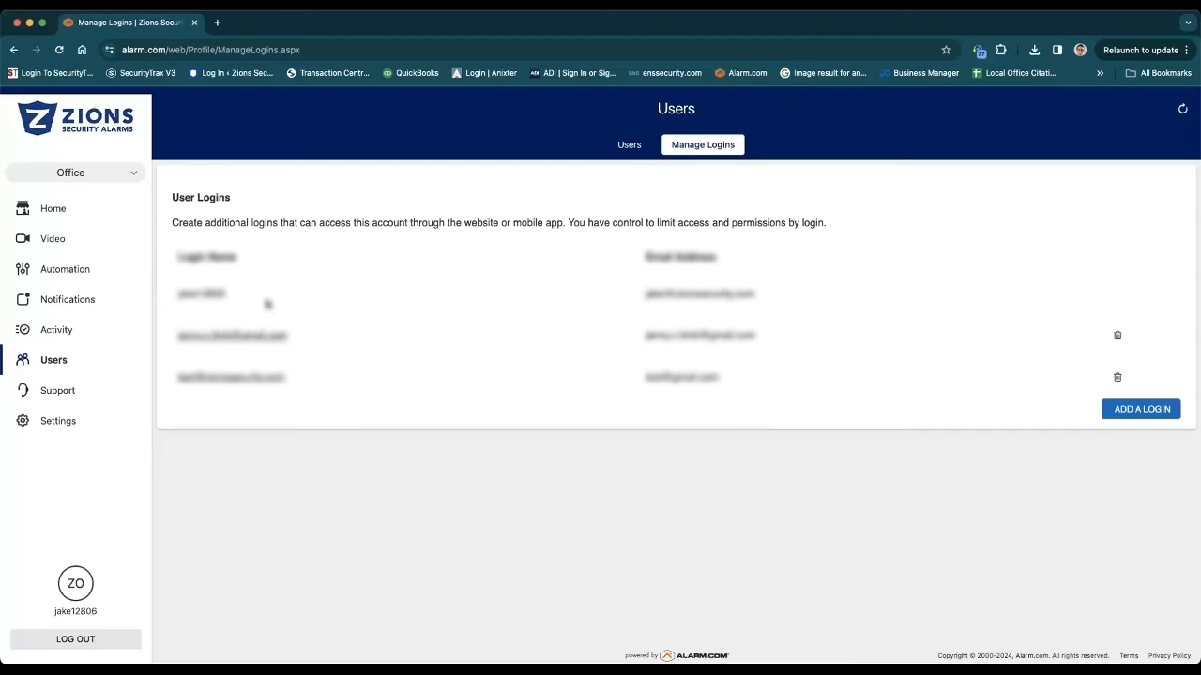